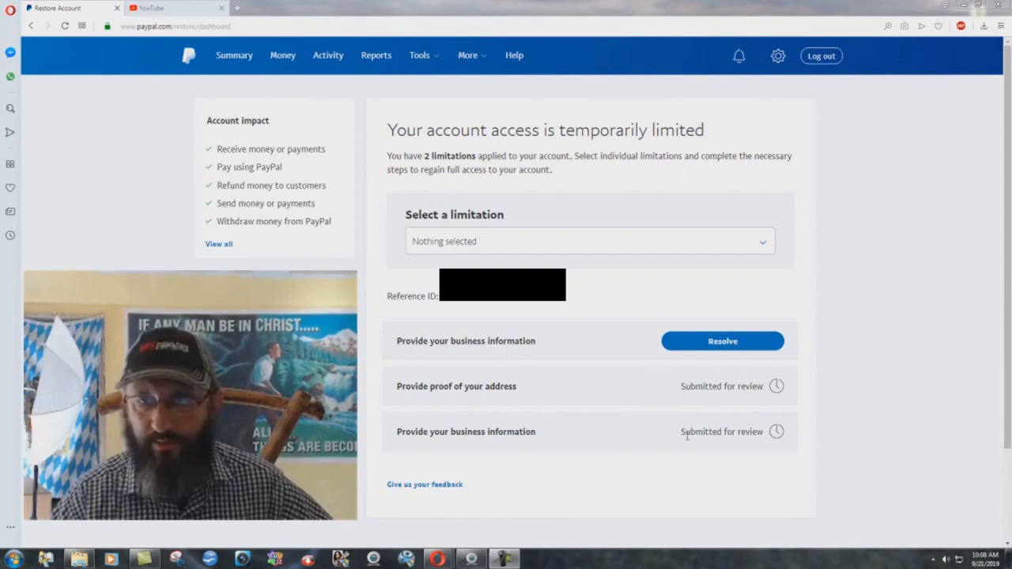
mouse_move(577, 430)
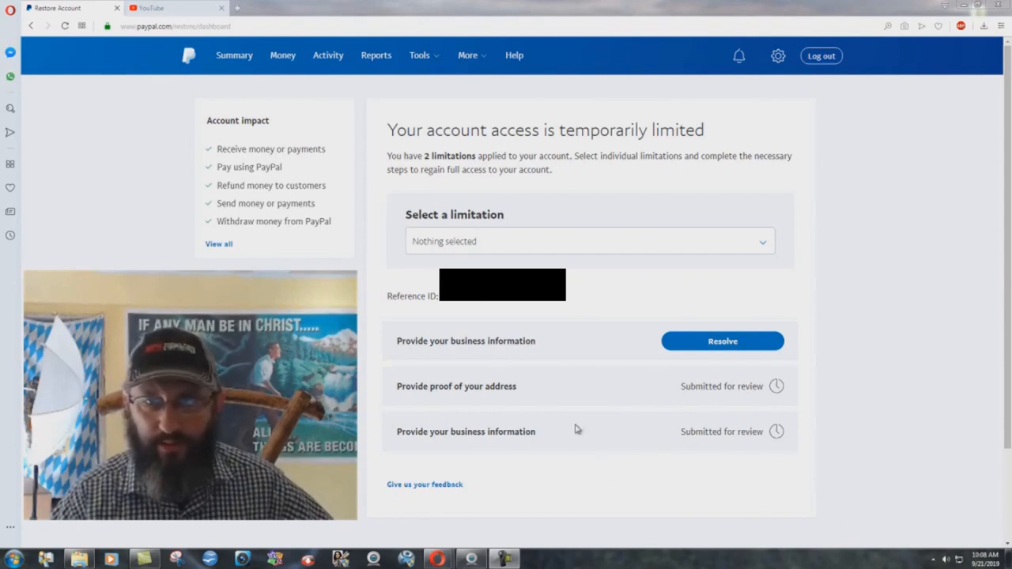